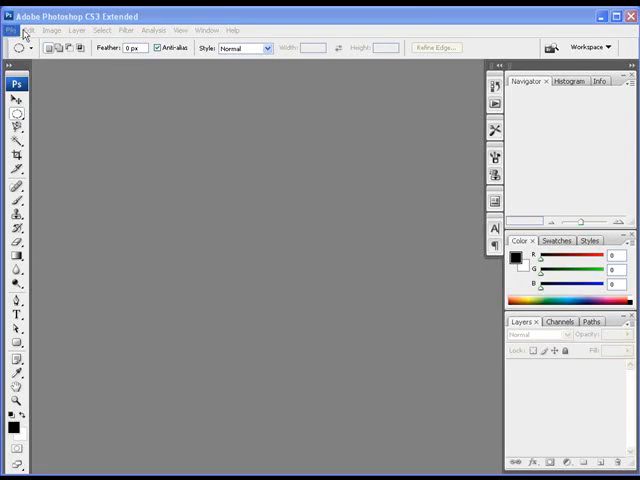
# Step: Open the Nissan GT-R car photo and the Chess Mountain park photo from the Desktop
pyautogui.click(12, 30)
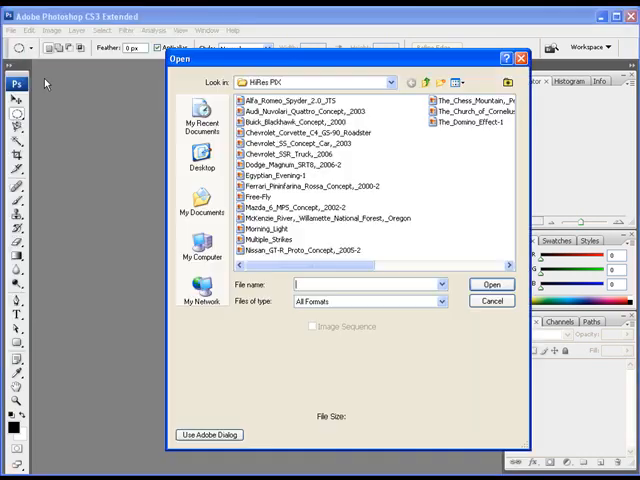
pyautogui.click(208, 156)
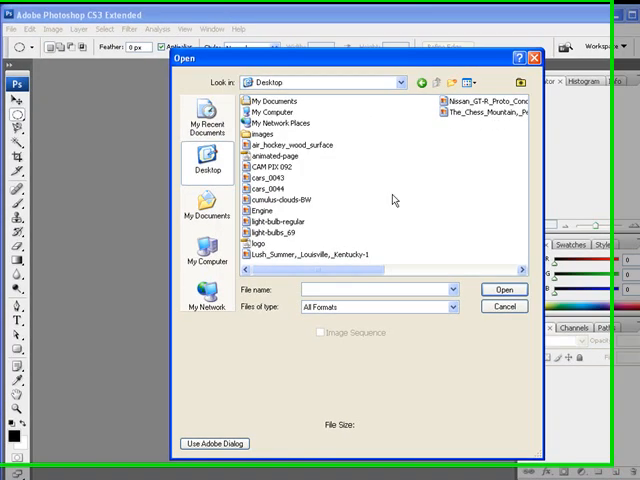
pyautogui.click(500, 100)
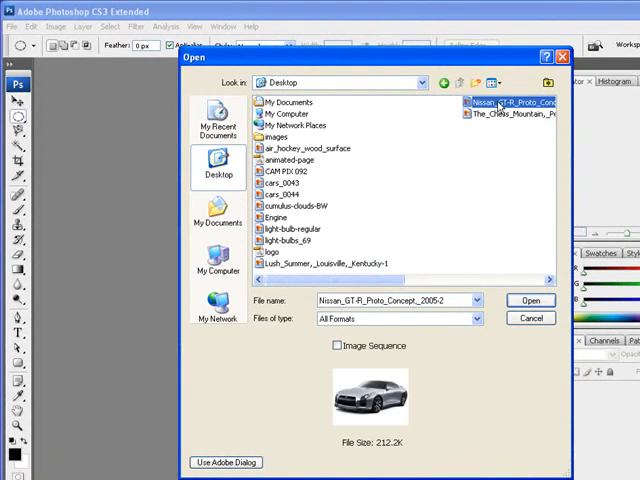
pyautogui.click(510, 112)
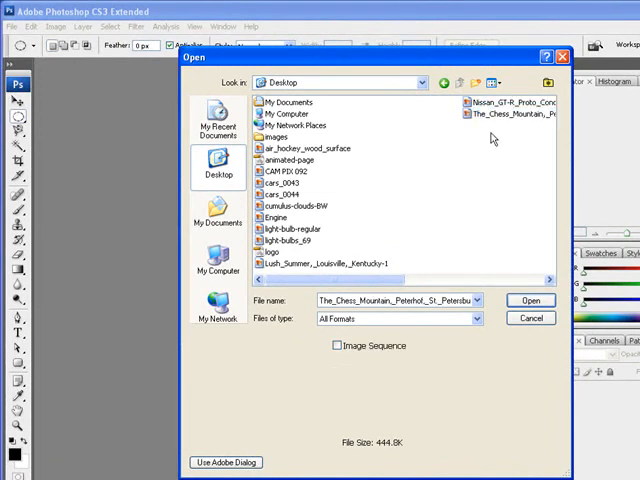
pyautogui.click(532, 316)
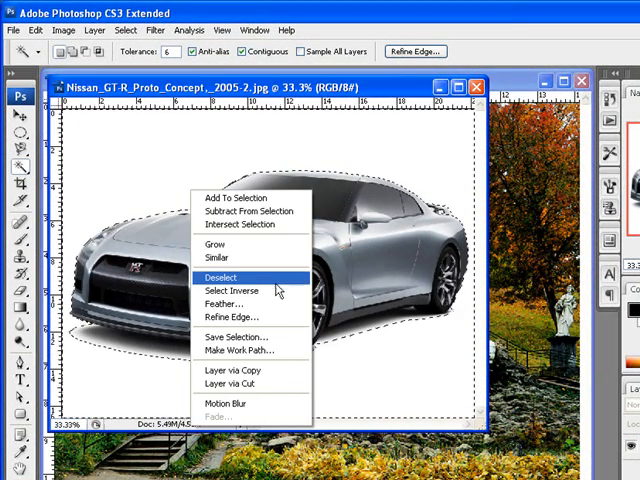
# Step: Invert the white-background selection onto the car and cut the car out of its photo
pyautogui.click(232, 292)
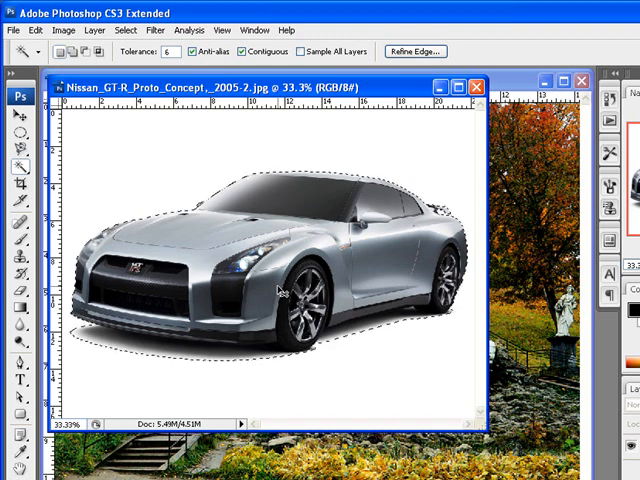
pyautogui.press('Delete')
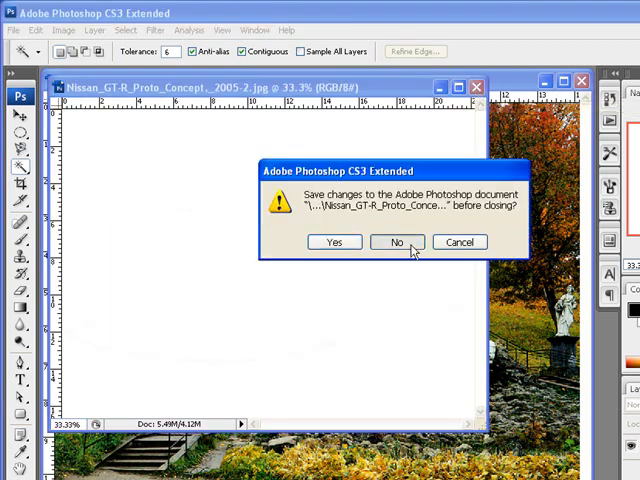
# Step: Discard the car photo without saving and paste the car into the Chess Mountain document
pyautogui.click(396, 242)
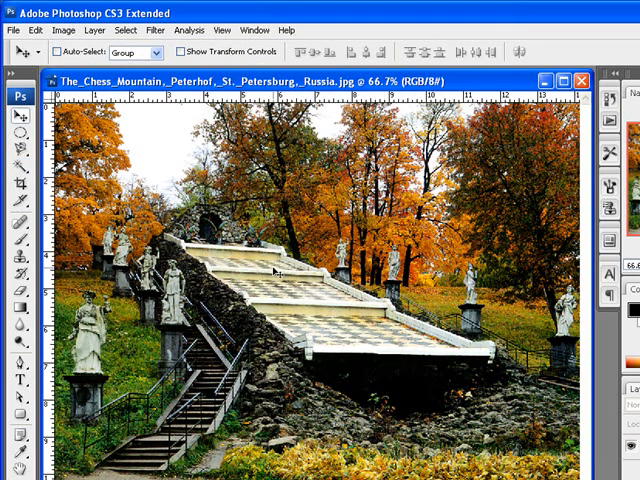
pyautogui.click(34, 30)
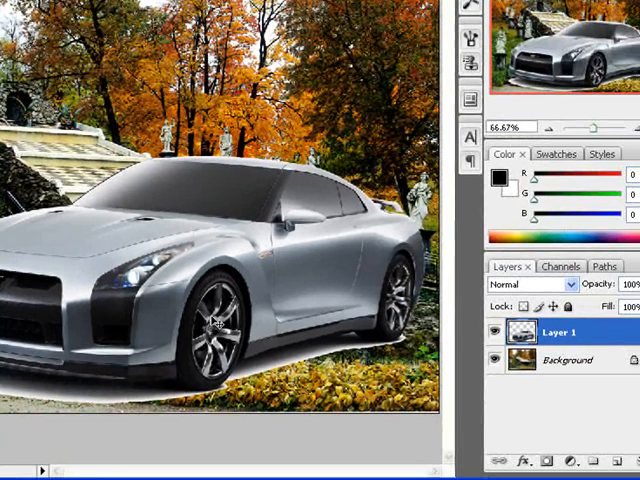
# Step: Hide and re-show the car layer while making the park background the active layer
pyautogui.doubleClick(564, 332)
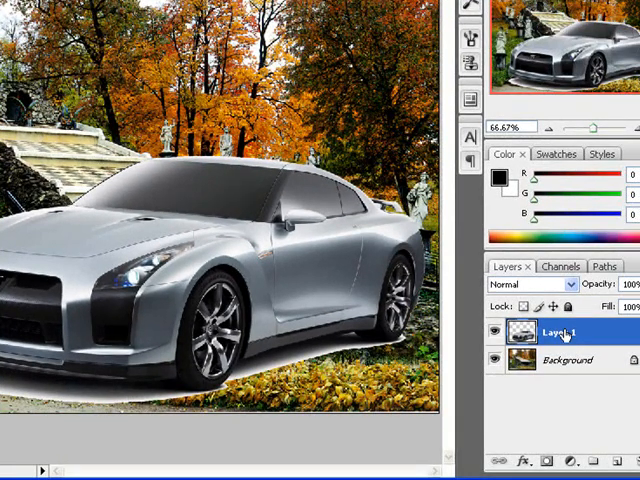
pyautogui.click(496, 332)
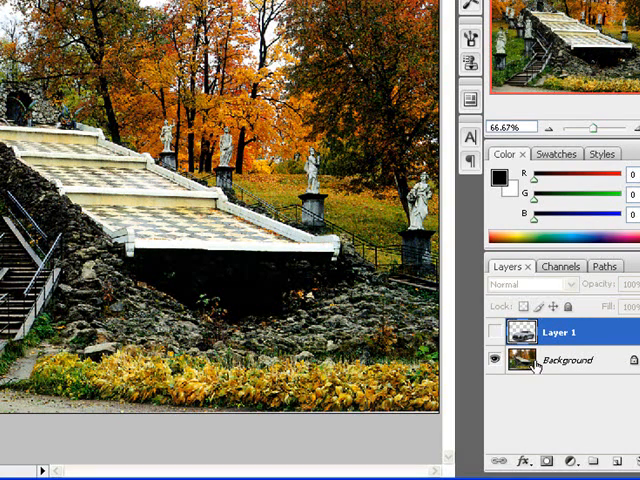
pyautogui.click(568, 360)
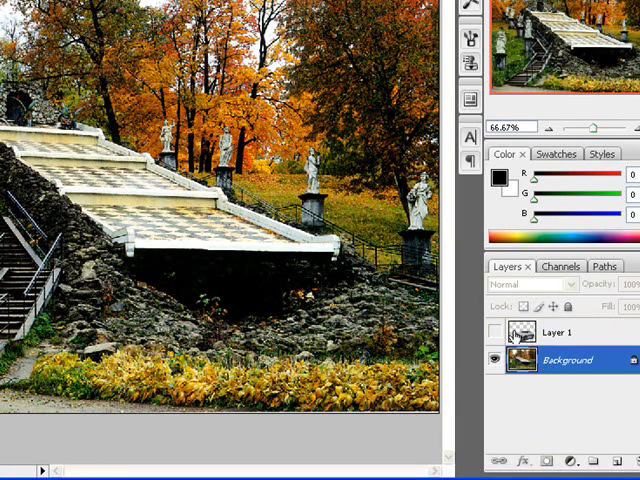
pyautogui.click(496, 332)
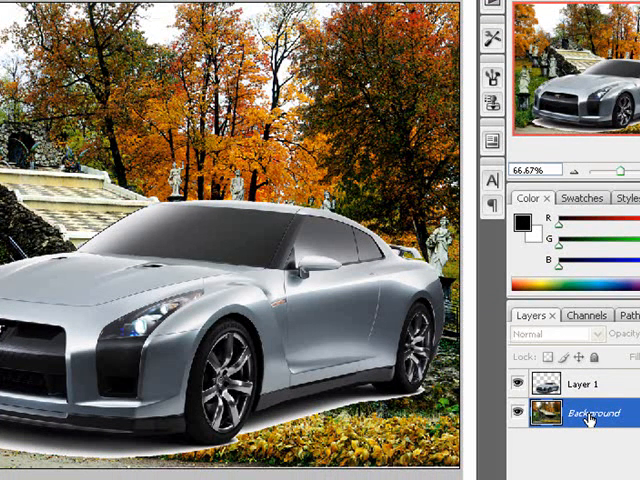
pyautogui.moveTo(416, 428)
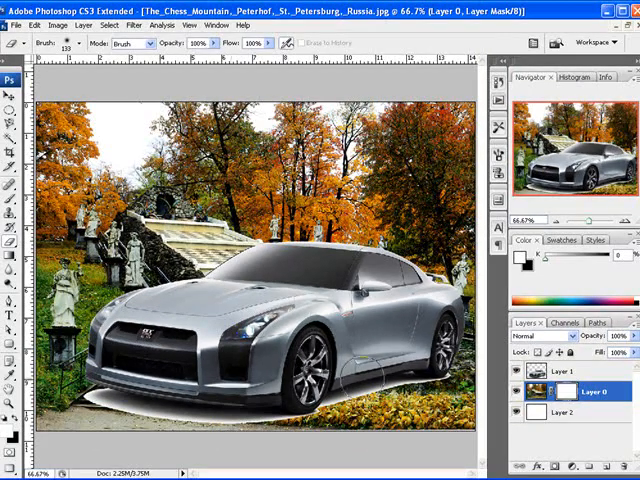
pyautogui.press('Tab')
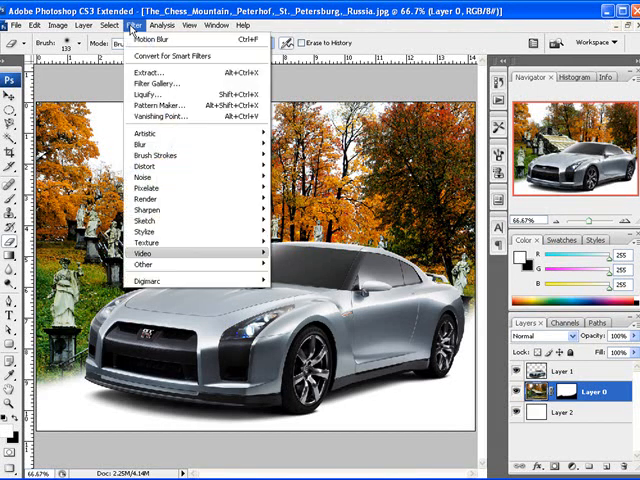
pyautogui.moveTo(144, 144)
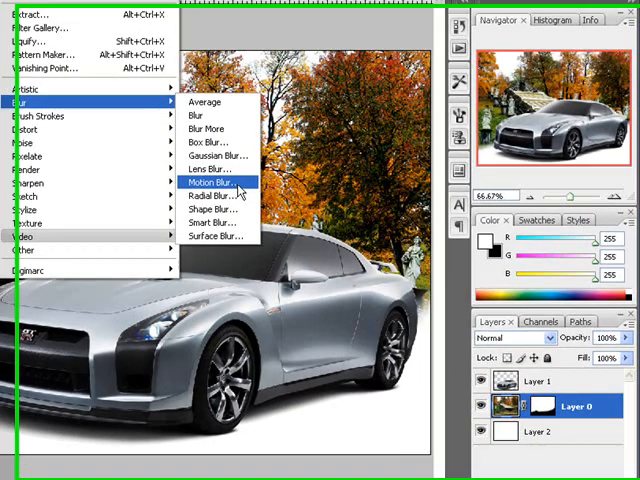
# Step: Apply a Motion Blur of angle 9° and distance 45 pixels to the park background
pyautogui.click(212, 184)
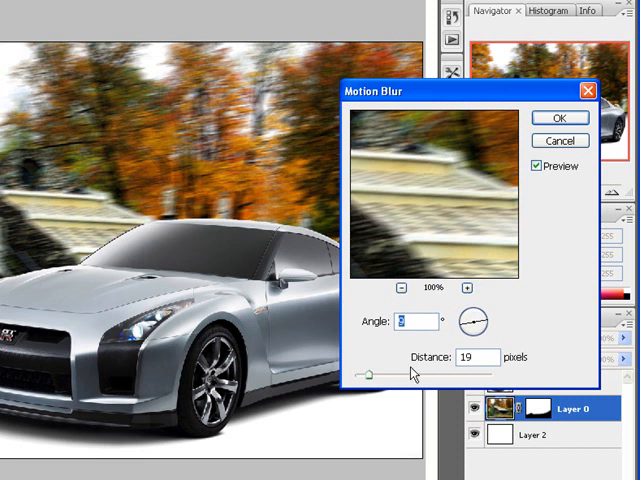
pyautogui.moveTo(424, 370)
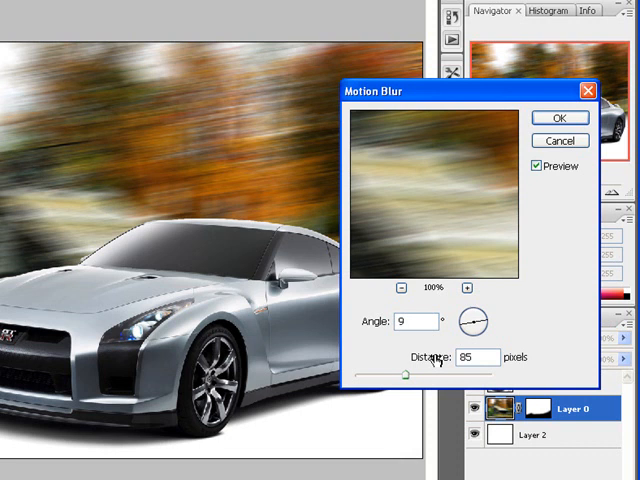
pyautogui.moveTo(404, 376); pyautogui.dragTo(416, 376)
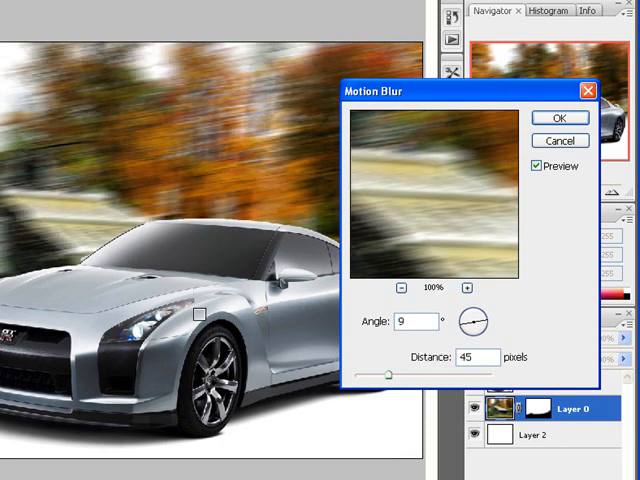
pyautogui.click(560, 118)
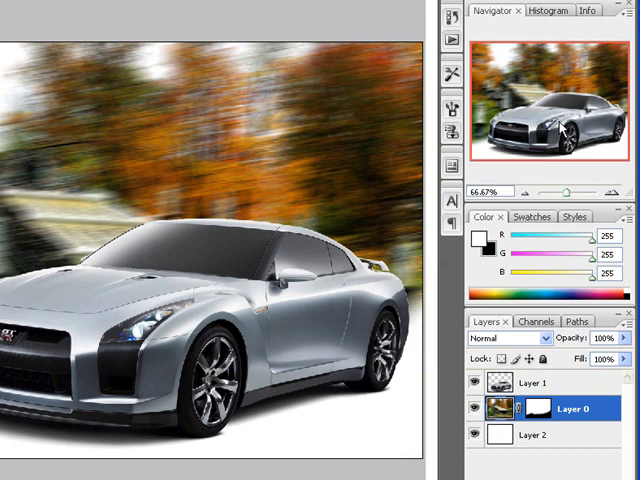